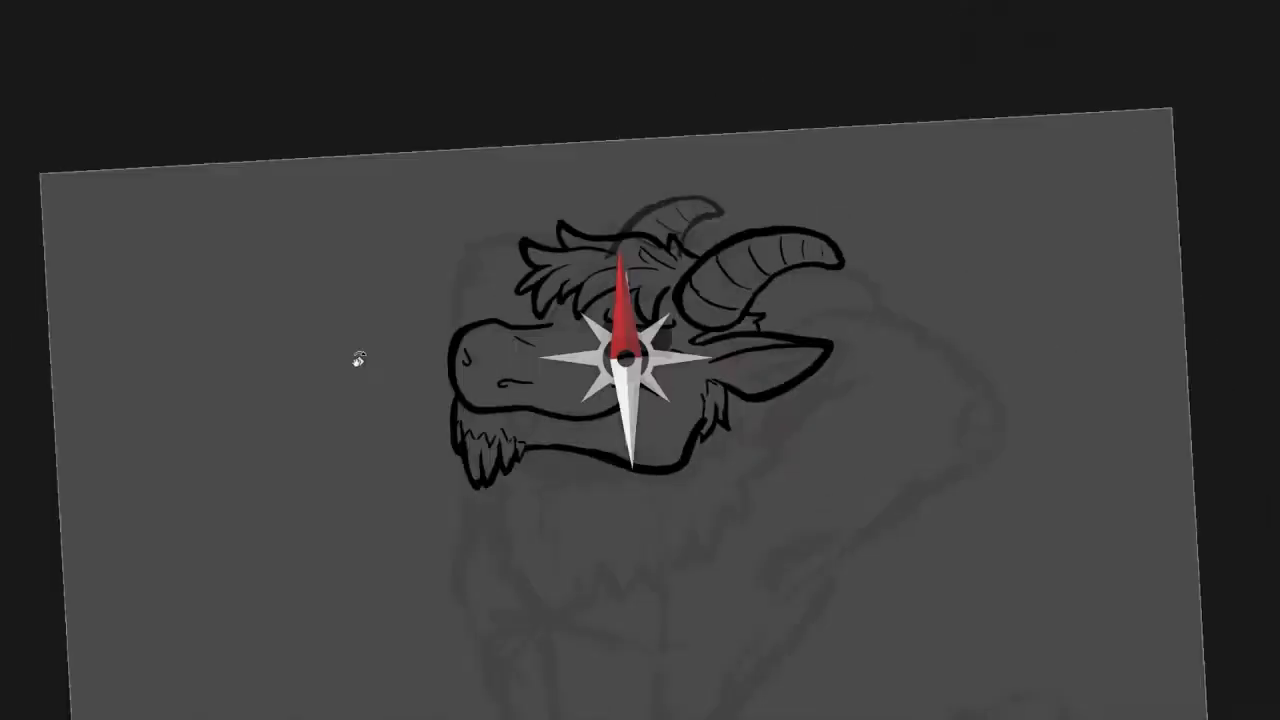
Step: Ink the tail, legs and clawed feet in bold black fur-textured strokes over the sketch
scroll("up", 3)
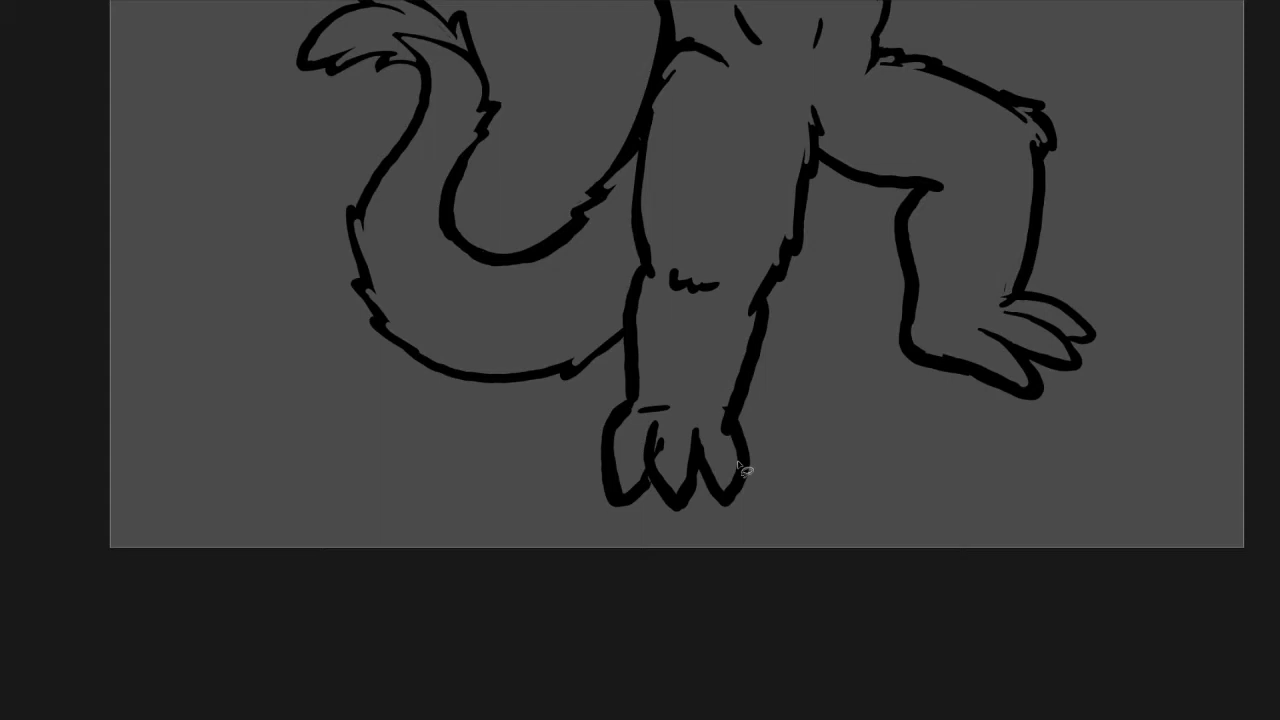
Step: Brush the remaining outlines and inner fur details on chest, arms and legs, completing the figure
left_click_drag(740, 470, 698, 492)
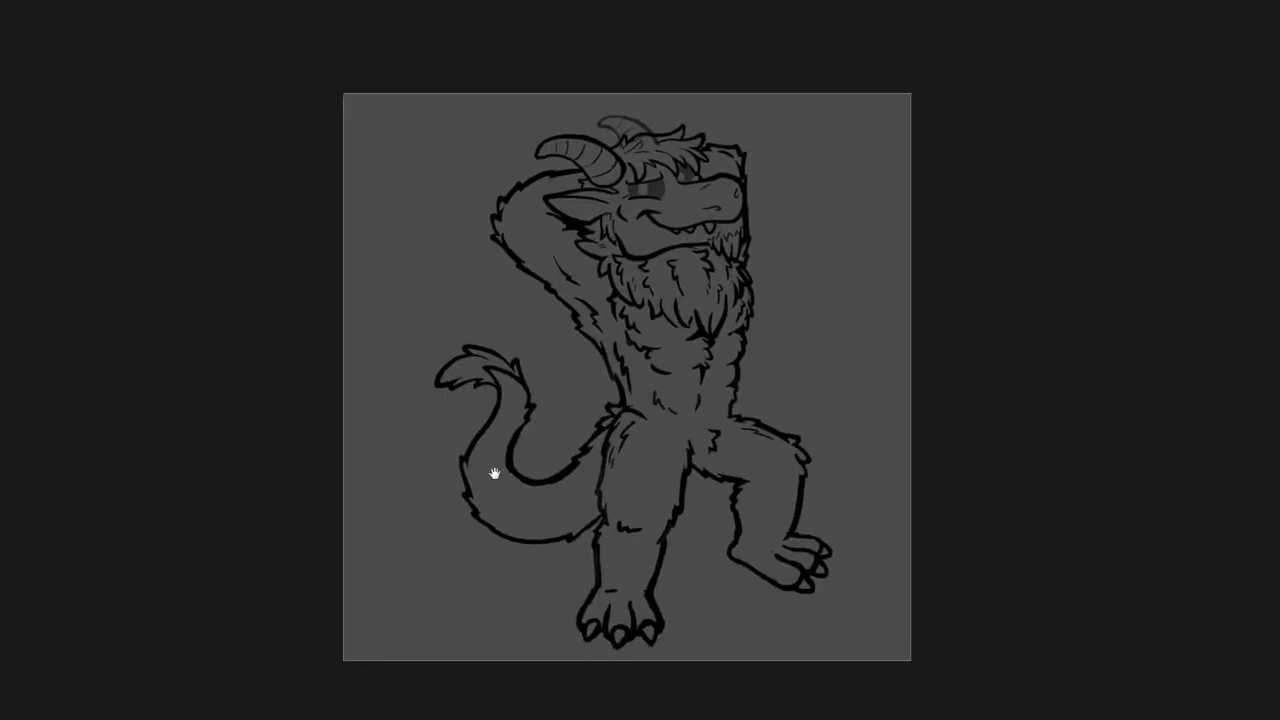
scroll("up", 3)
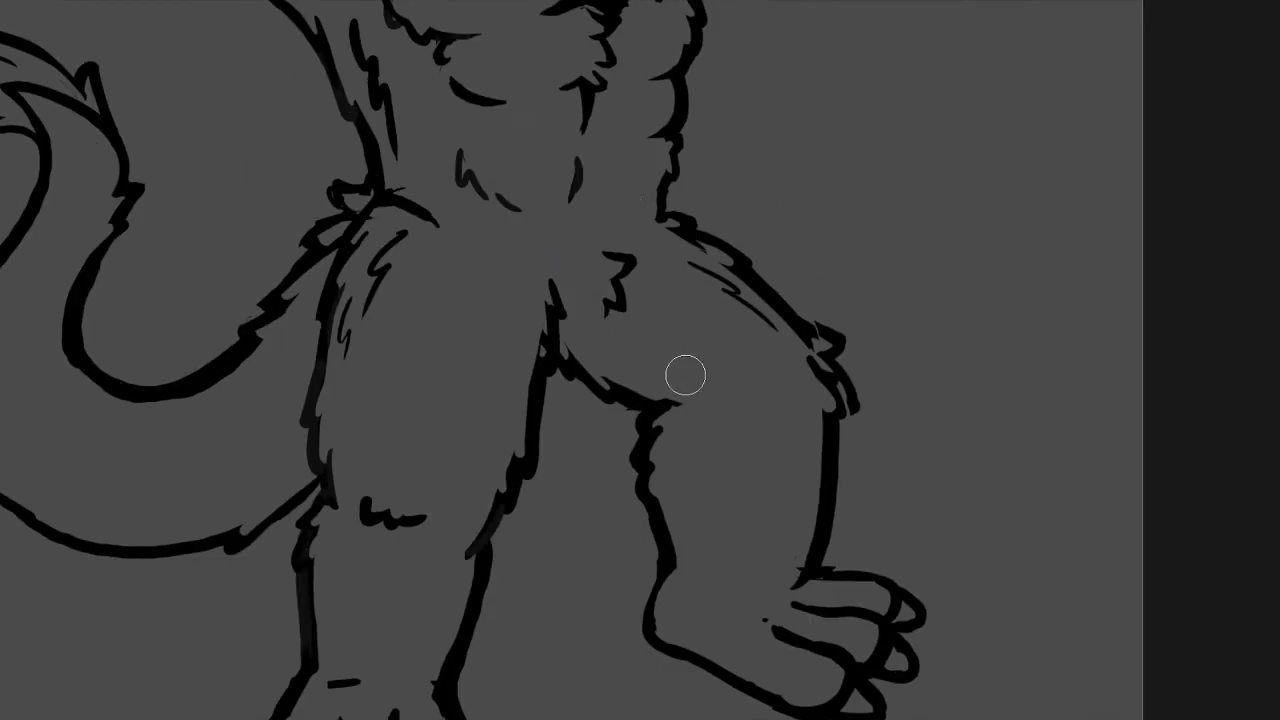